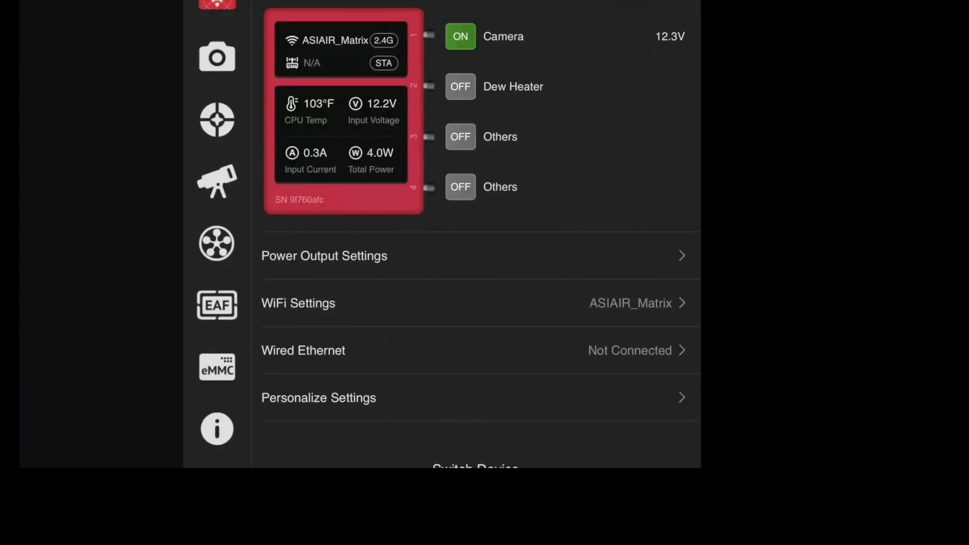
Turn the camera output off and cycle the dew heater output on then off
click(460, 36)
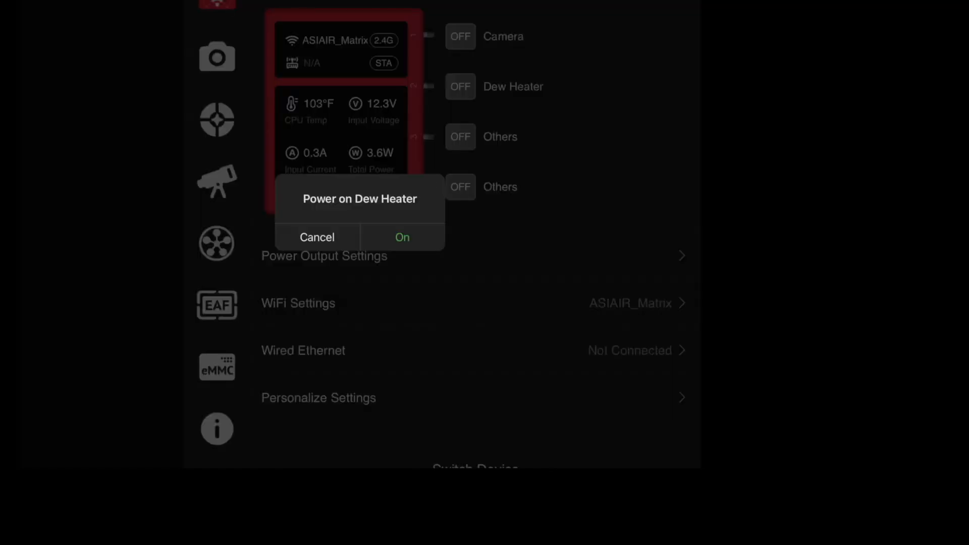
click(402, 236)
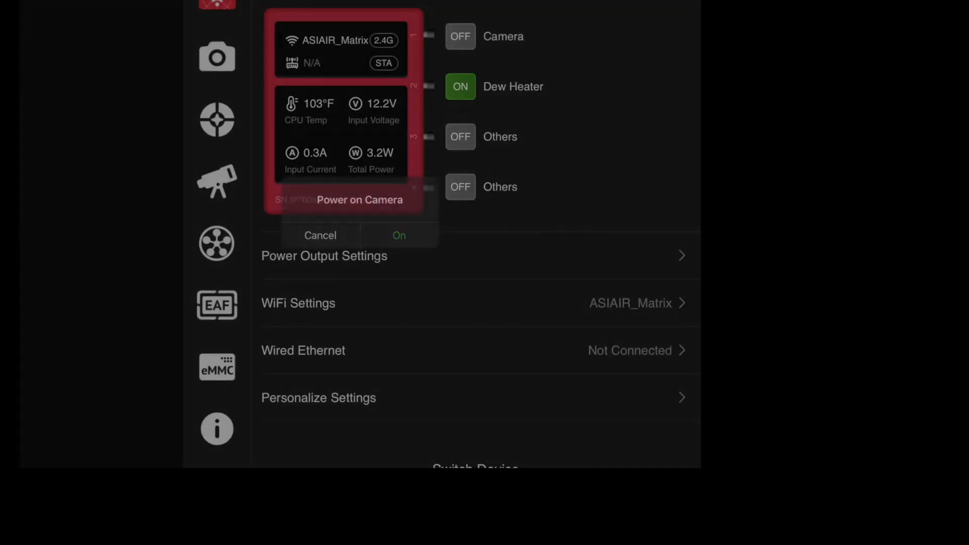
click(399, 236)
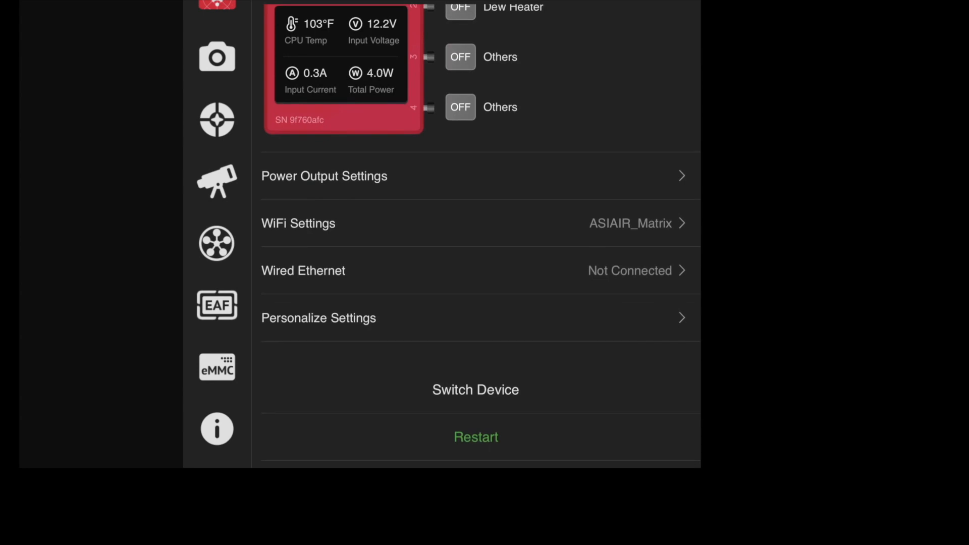
Show the WiFi settings page with Station Mode and the 2.4 GHz network list
click(298, 224)
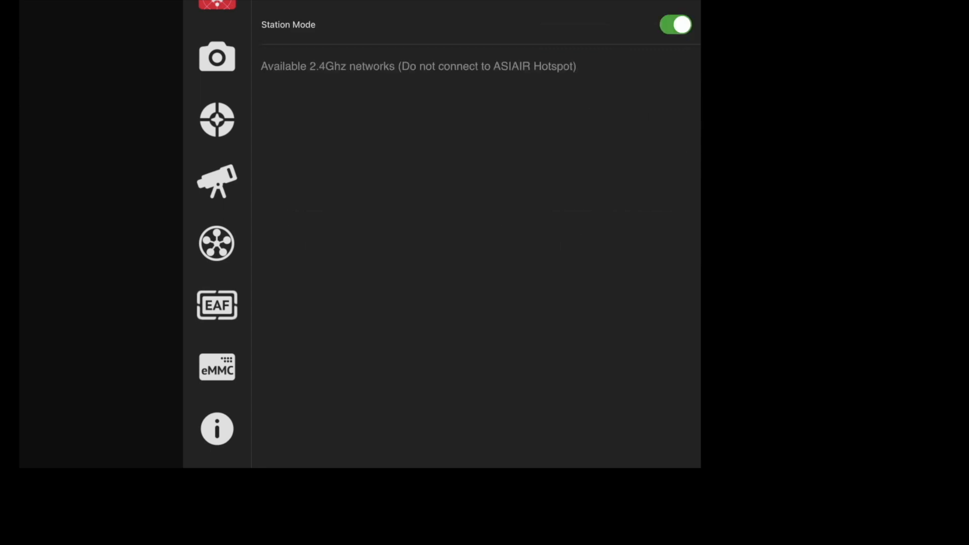
Cycle Station Mode to rescan, join CIA safe house_2GEXT, and return to the overview
click(675, 24)
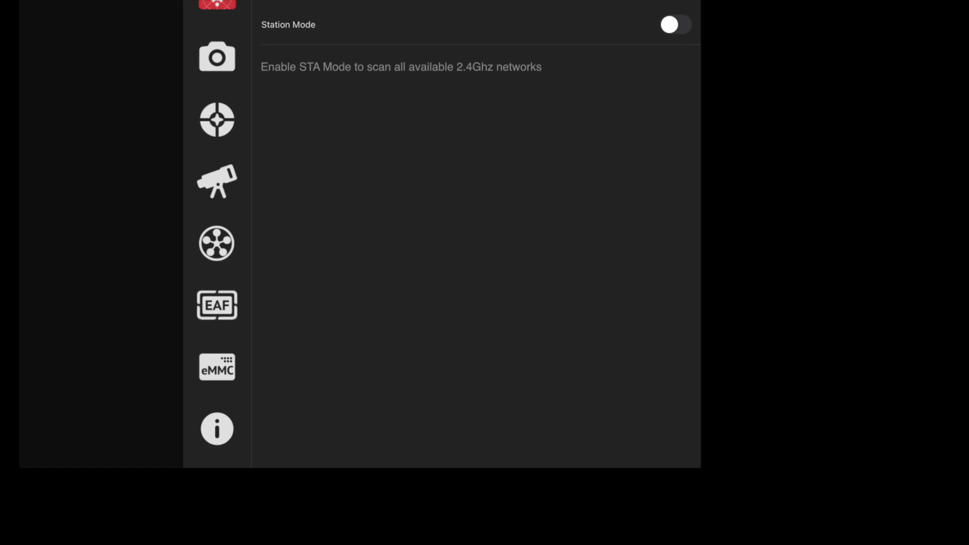
click(674, 24)
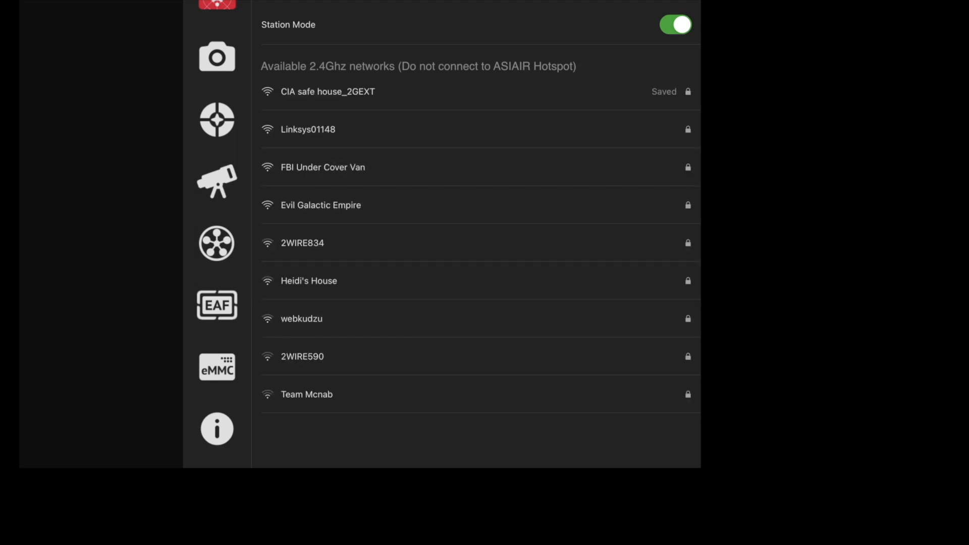
scroll(down, 3)
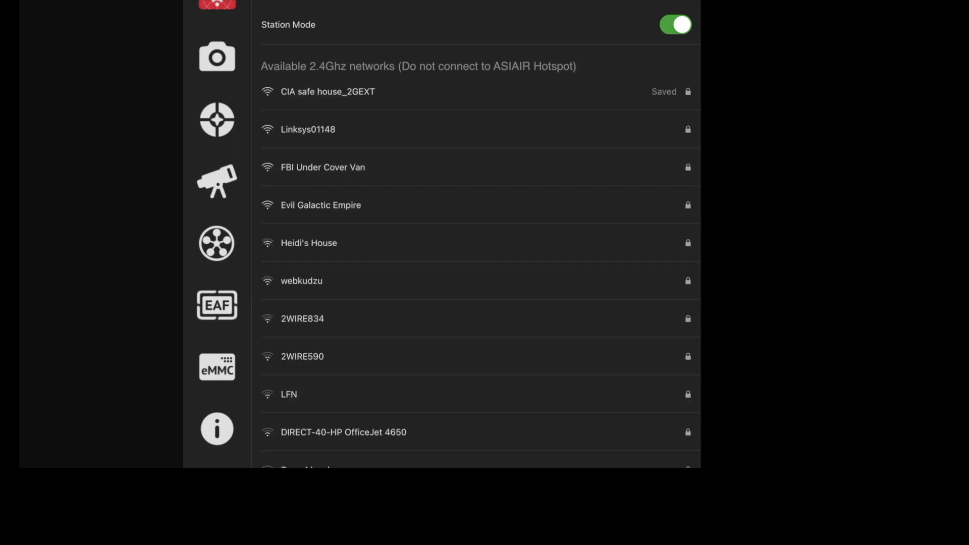
click(327, 92)
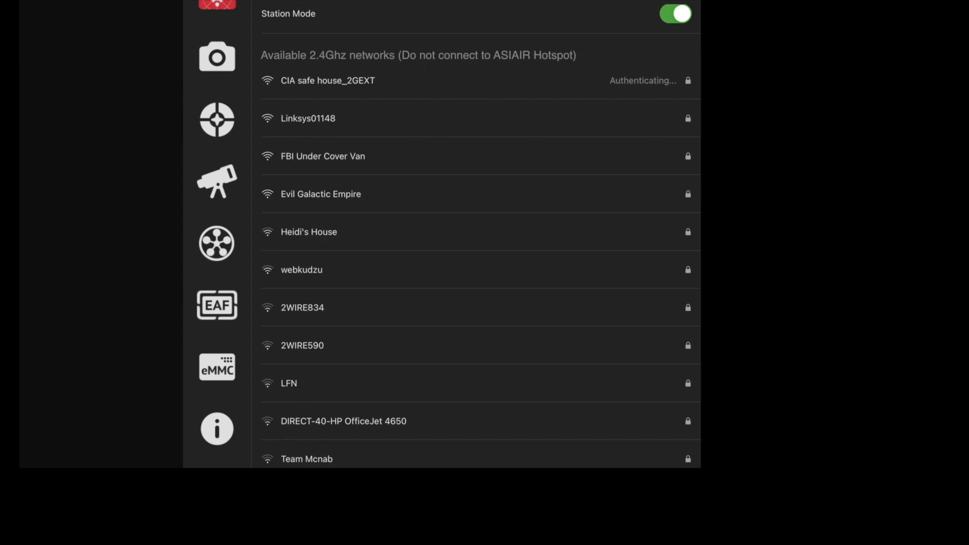
click(327, 81)
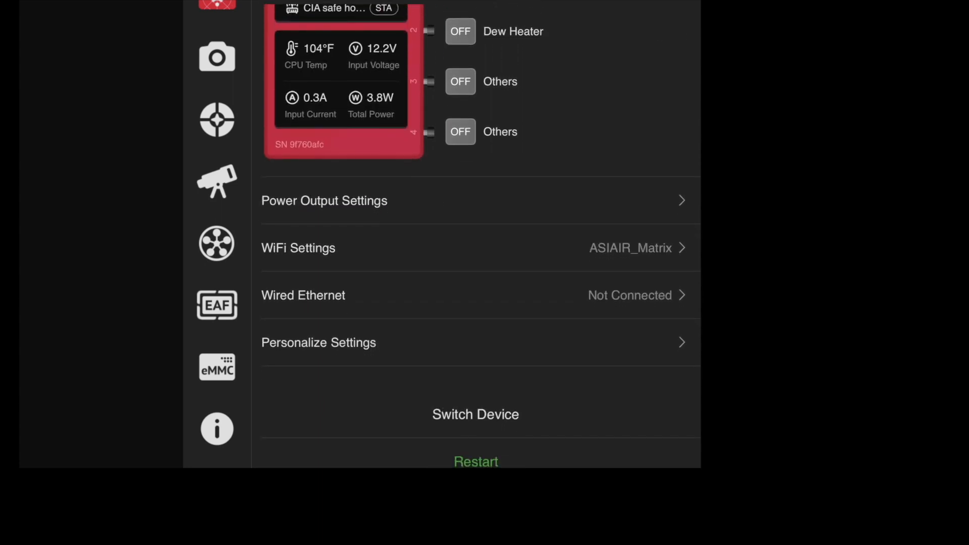
Leave ASIAIR for the iPad home screen with the STA connection in place
click(299, 248)
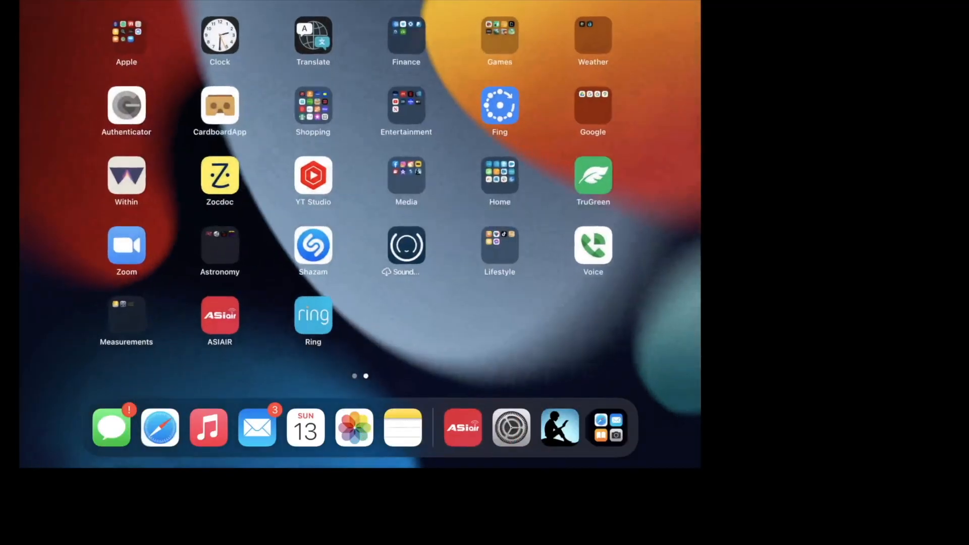
Reconnect the iPad to ASIAIR_Matrix in Settings and return to ASIAIR's station network panel
click(511, 427)
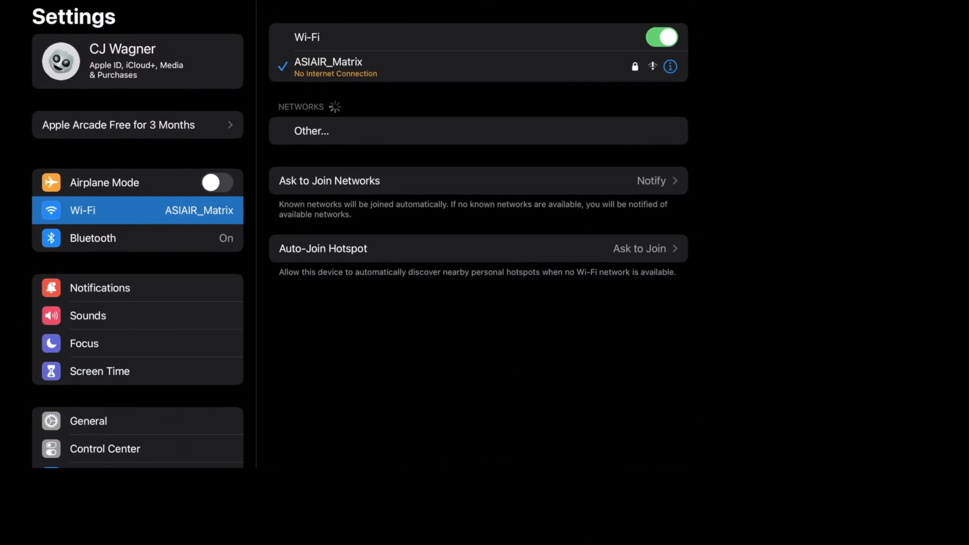
click(670, 66)
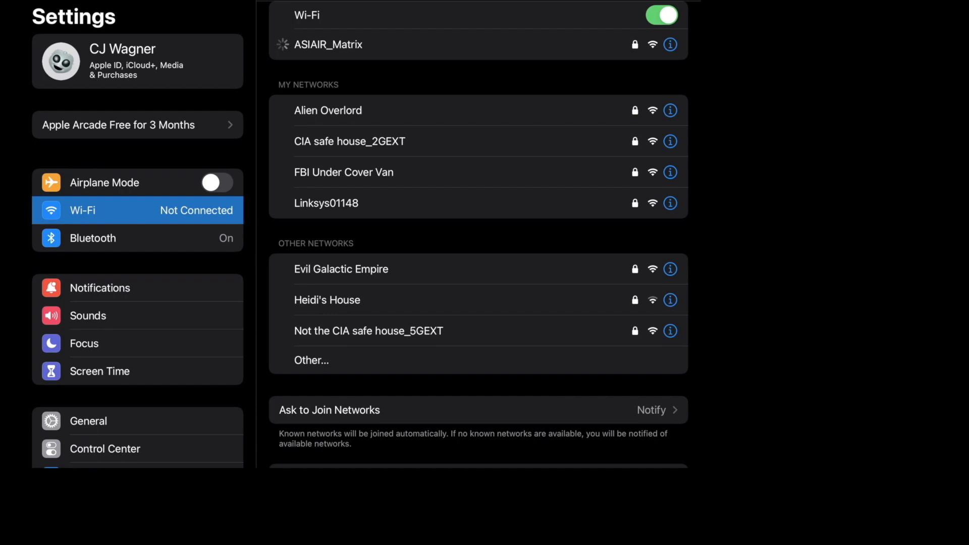
click(327, 43)
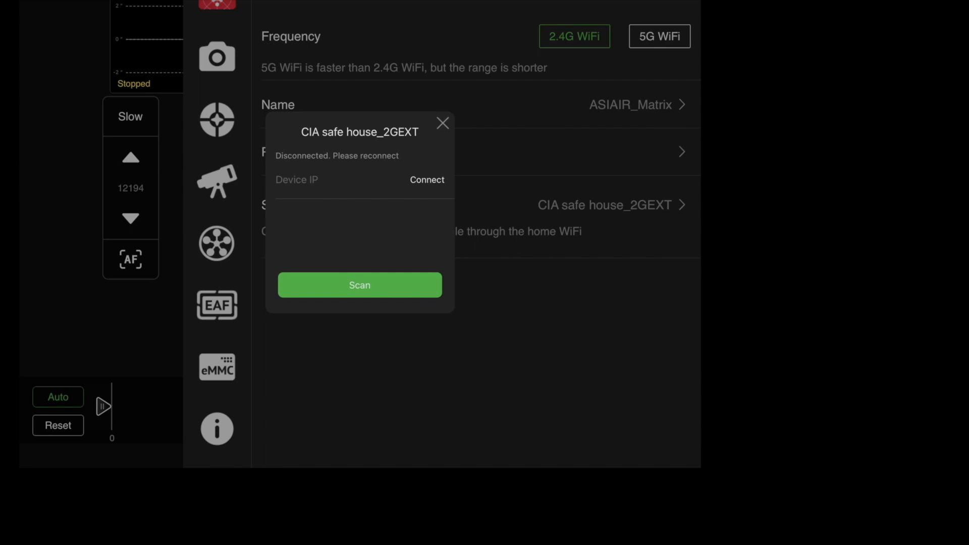
Dismiss the station details, then toggle the dew heater, camera and Others outputs to confirm response
click(442, 123)
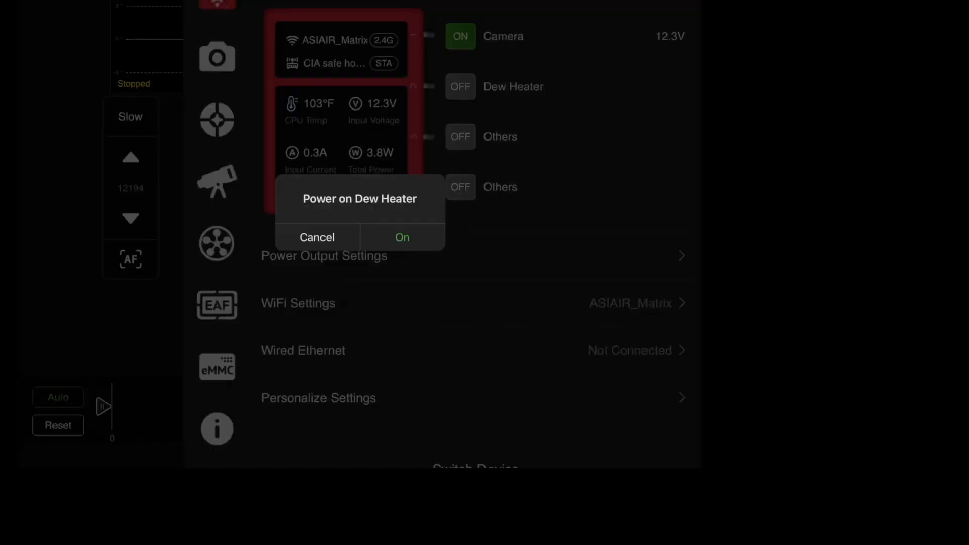
click(402, 237)
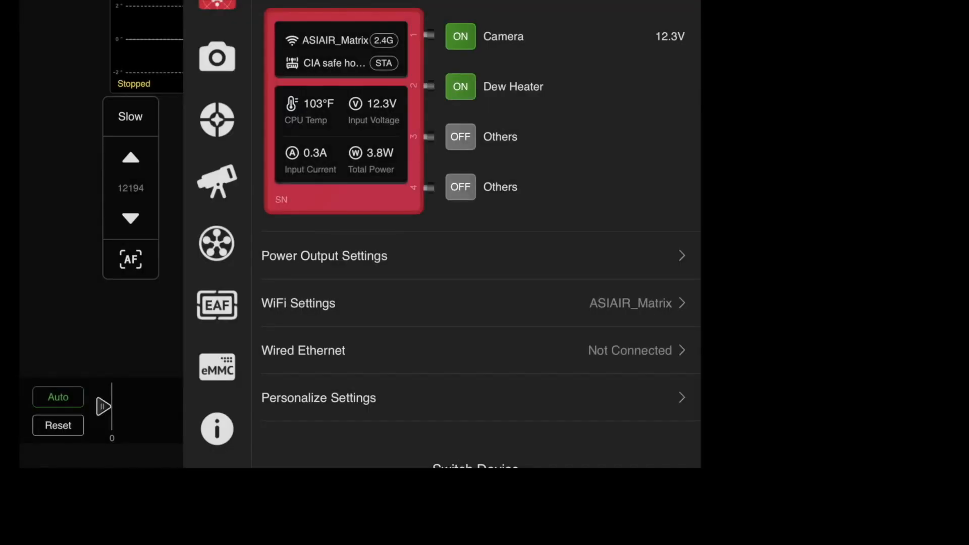
click(460, 36)
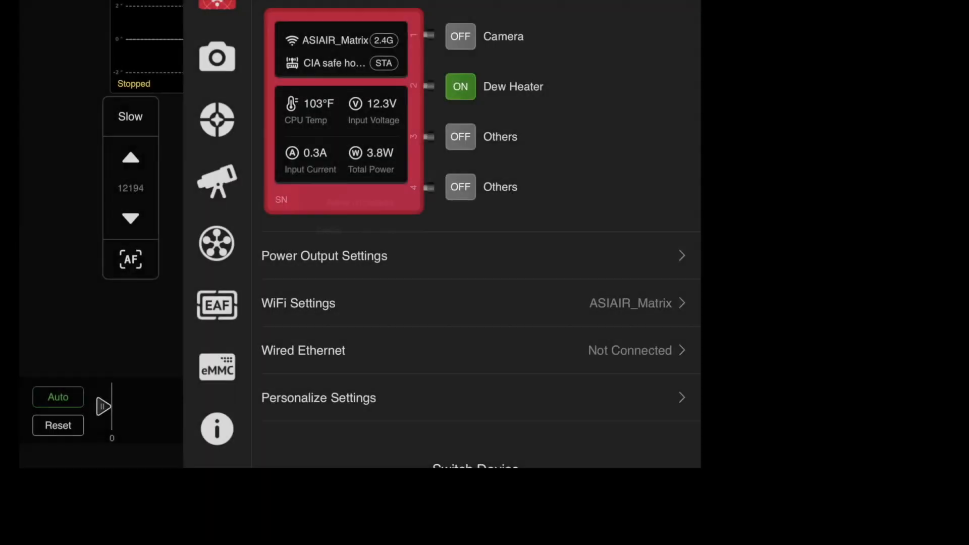
click(460, 37)
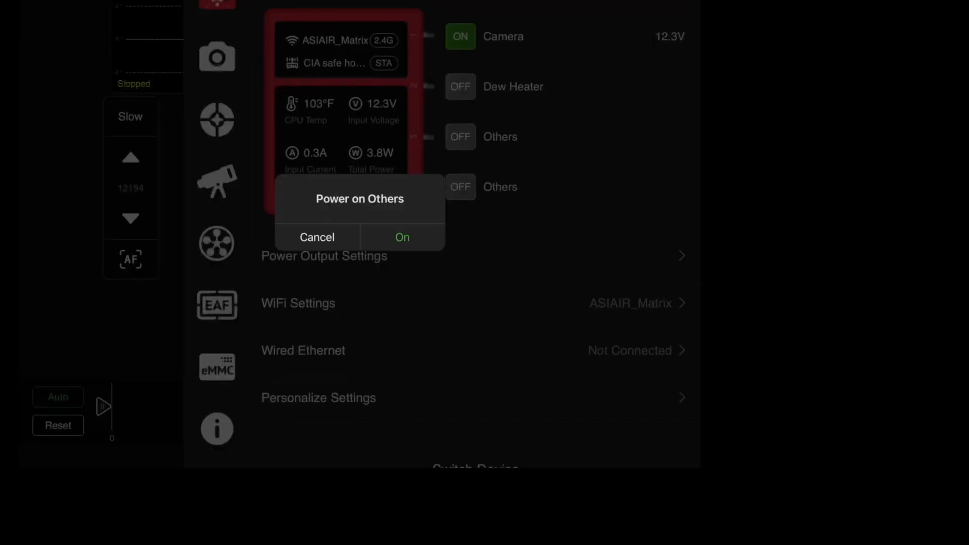
click(317, 237)
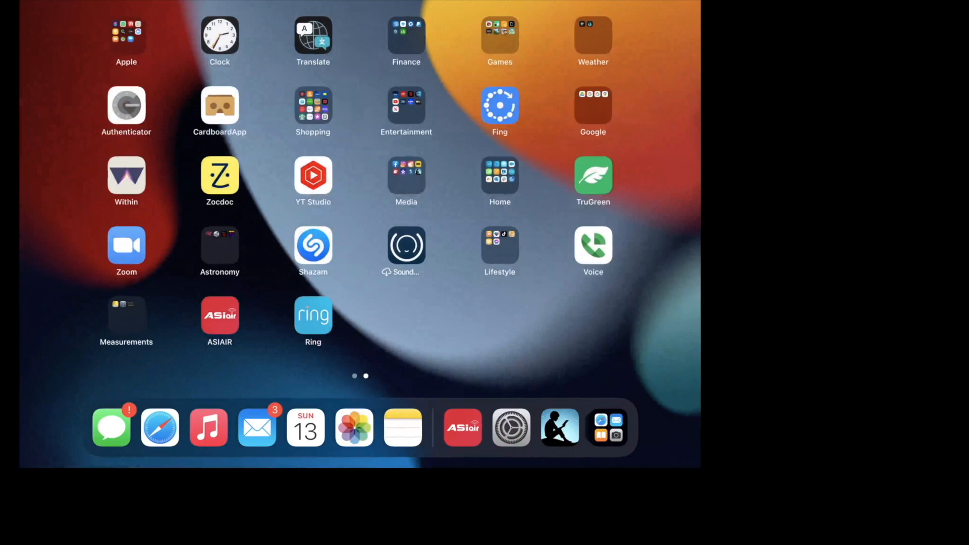
Join the ASIAIR_Matrix hotspot from the iPad's Wi-Fi settings
click(511, 427)
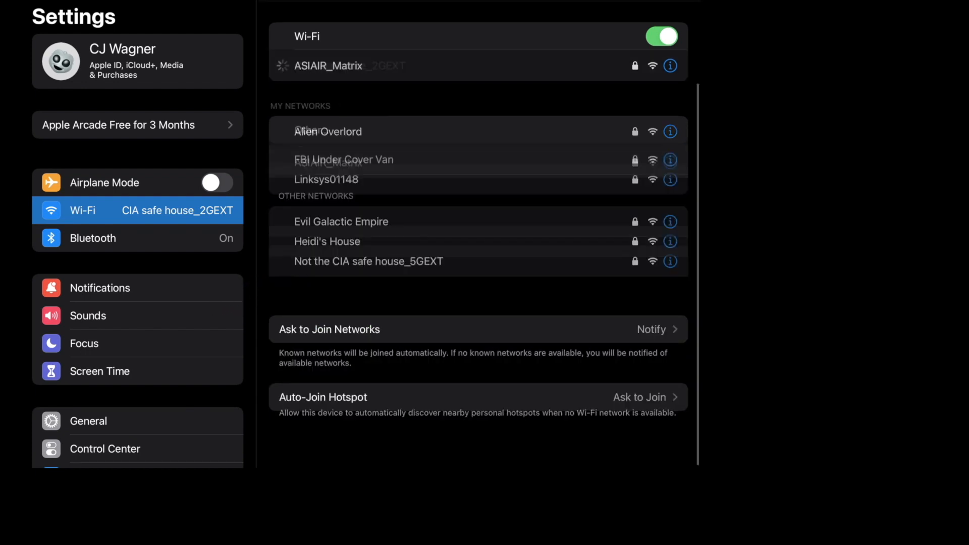
click(329, 65)
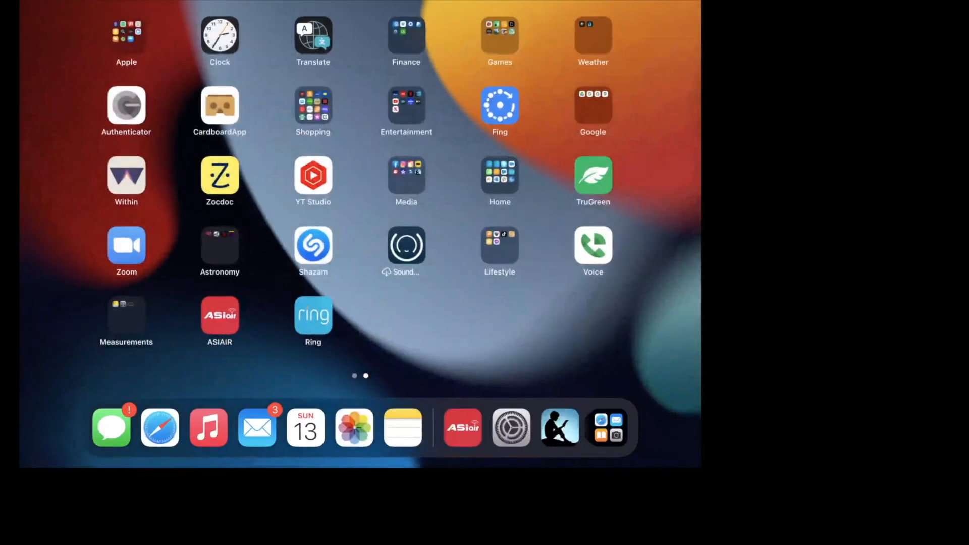
Relaunch ASIAIR and get back to its power overview over ASIAIR_Matrix
click(463, 427)
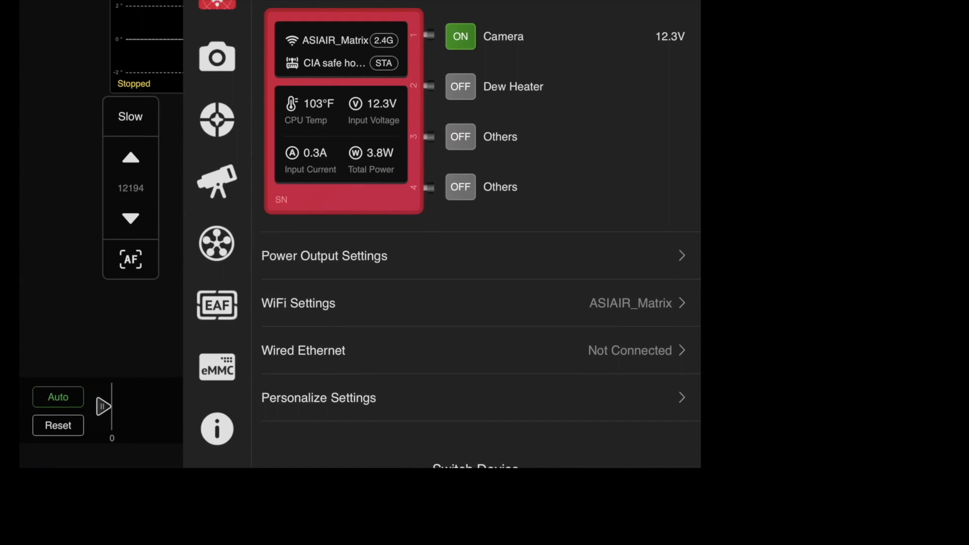
click(298, 303)
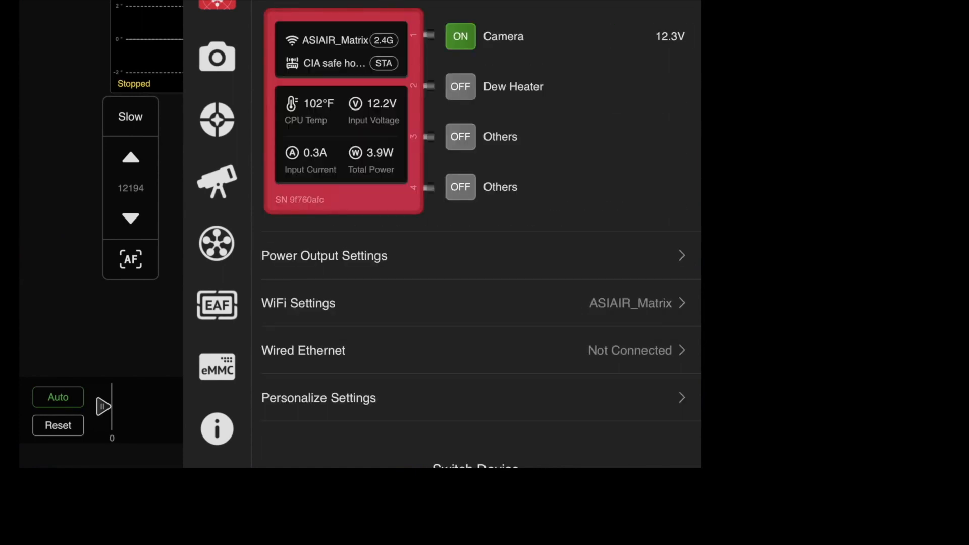
click(298, 303)
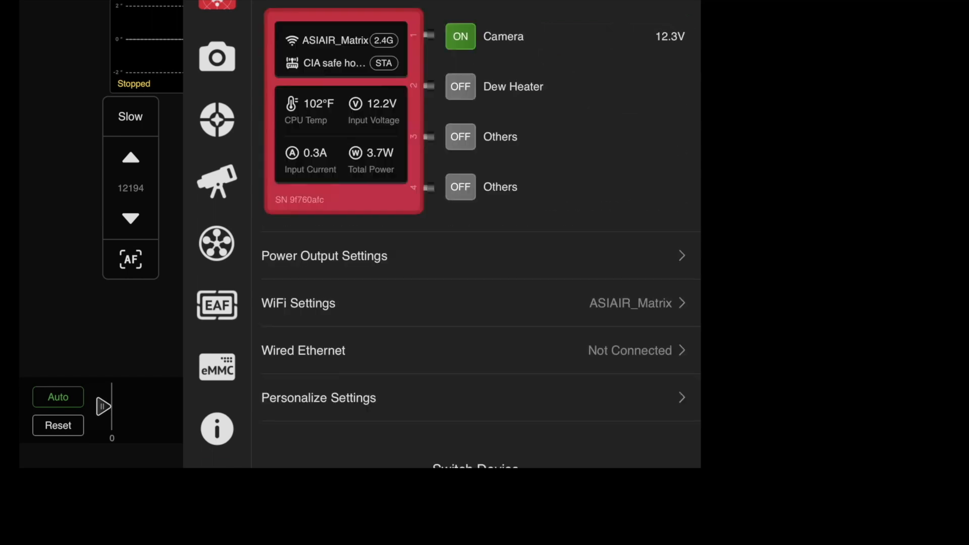
Switch the Dew Heater output on, then back off, confirming each prompt
click(461, 87)
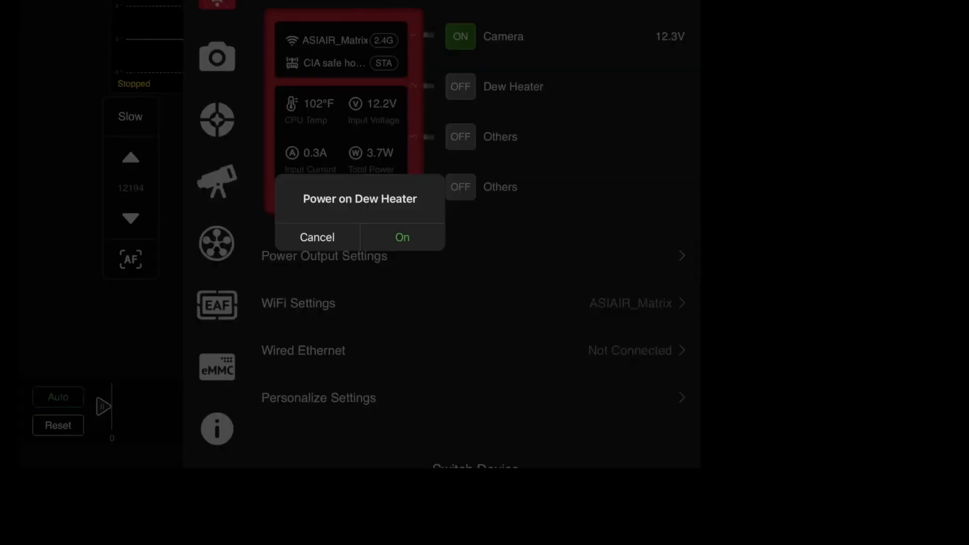
click(402, 237)
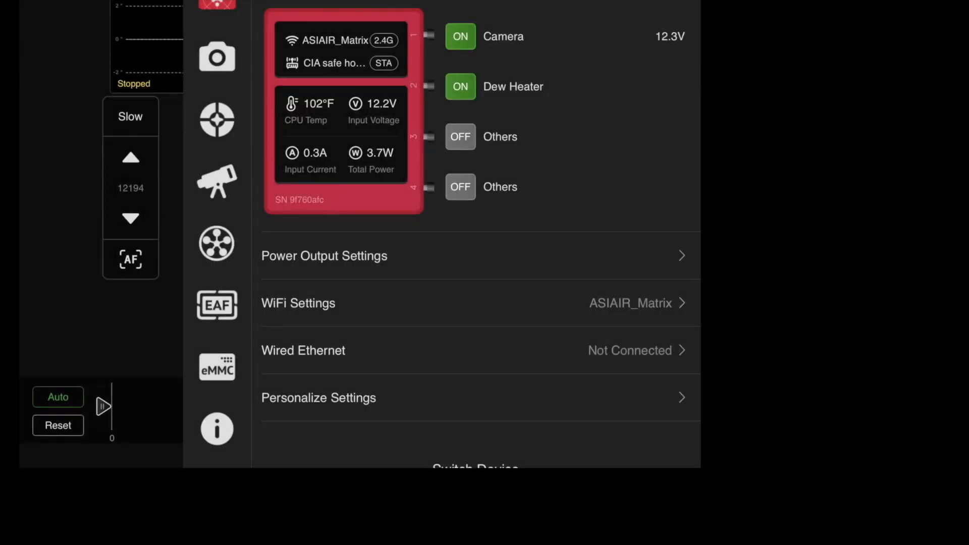
click(460, 87)
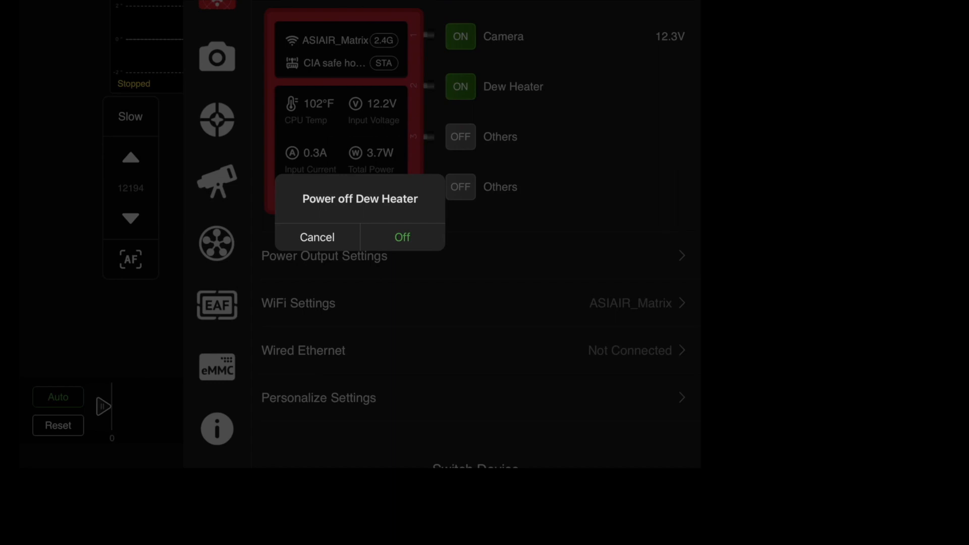
click(401, 236)
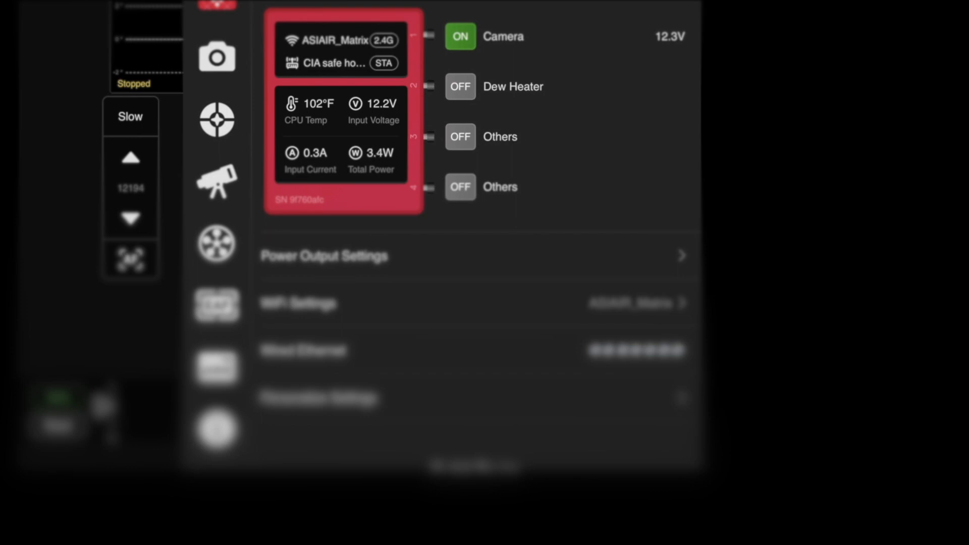
Power the Dew Heater on and request powering off the Camera output
click(460, 86)
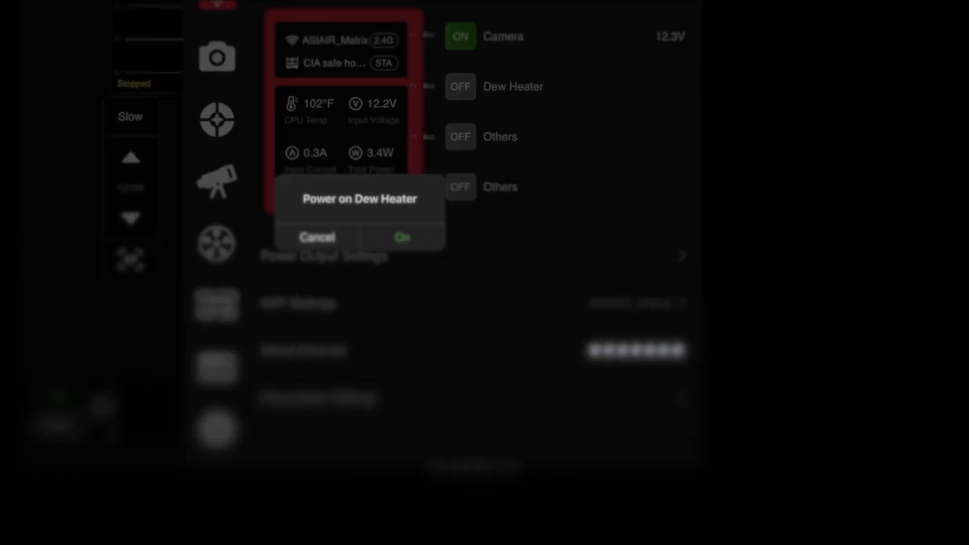
click(401, 238)
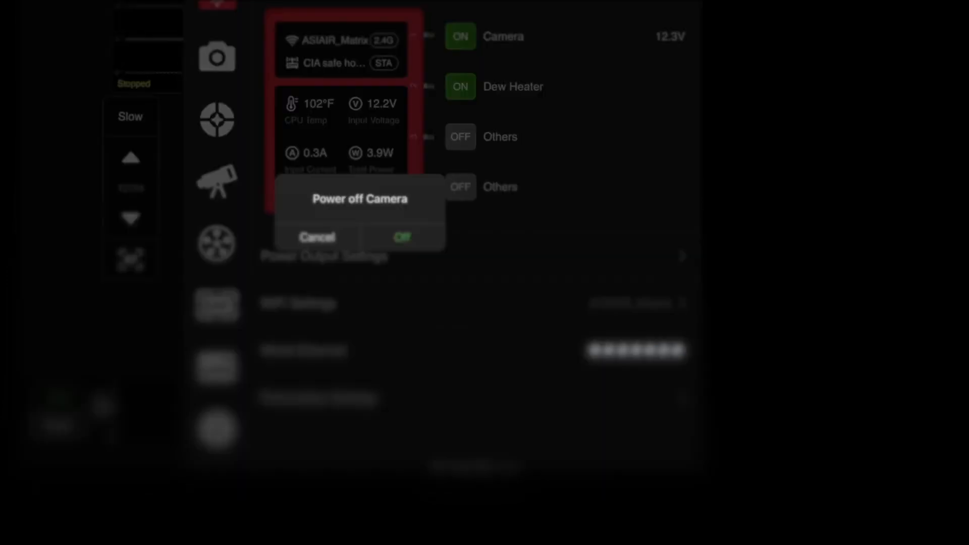
click(401, 237)
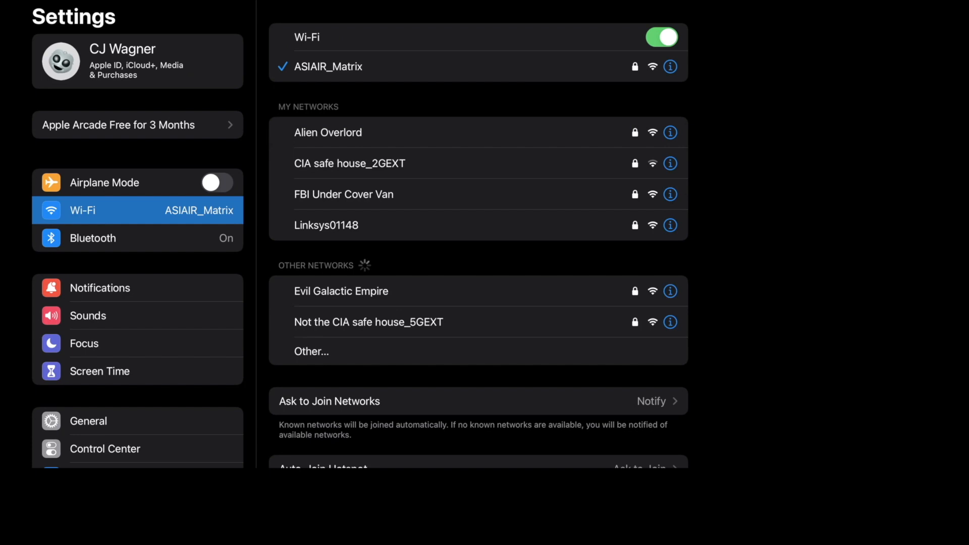
click(326, 224)
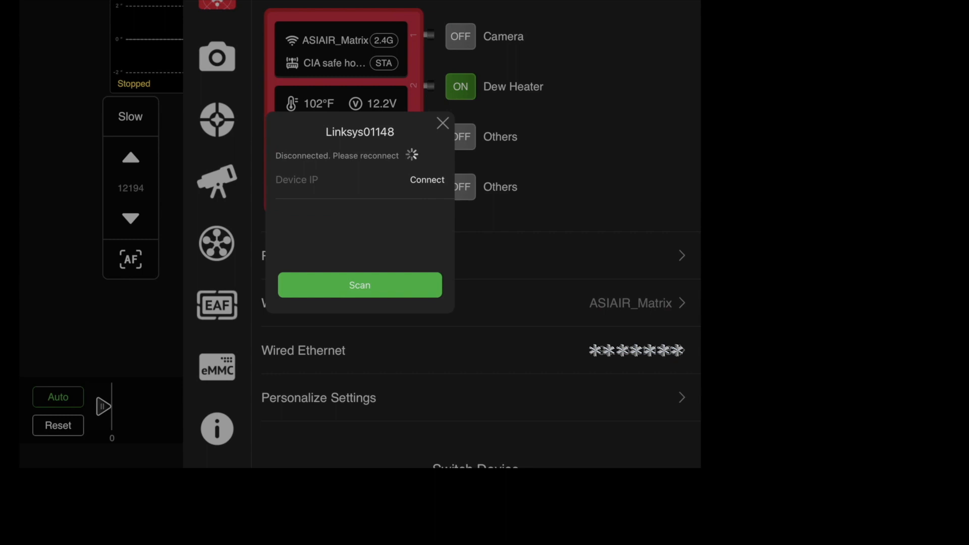
Dismiss the reconnect prompt and switch the Dew Heater output off, leaving the Camera on
click(443, 124)
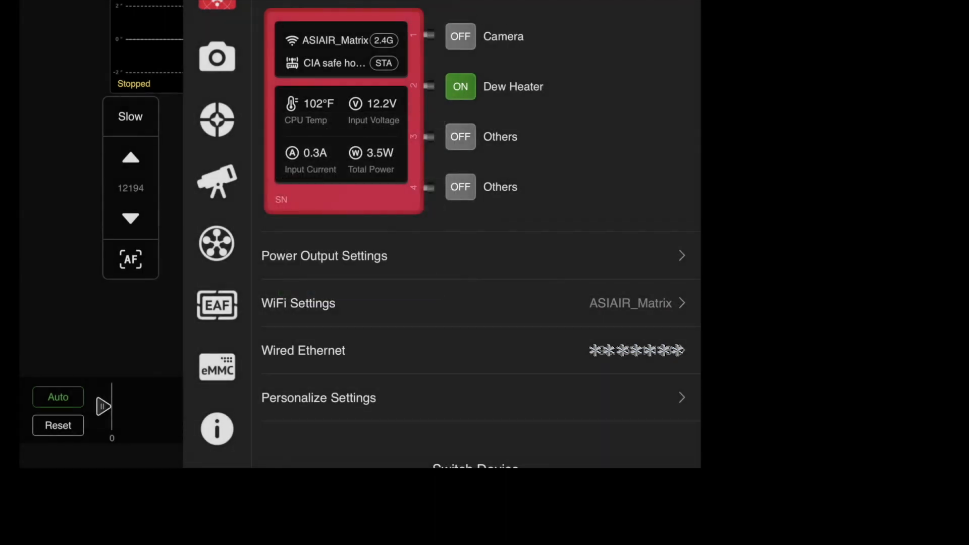
click(460, 87)
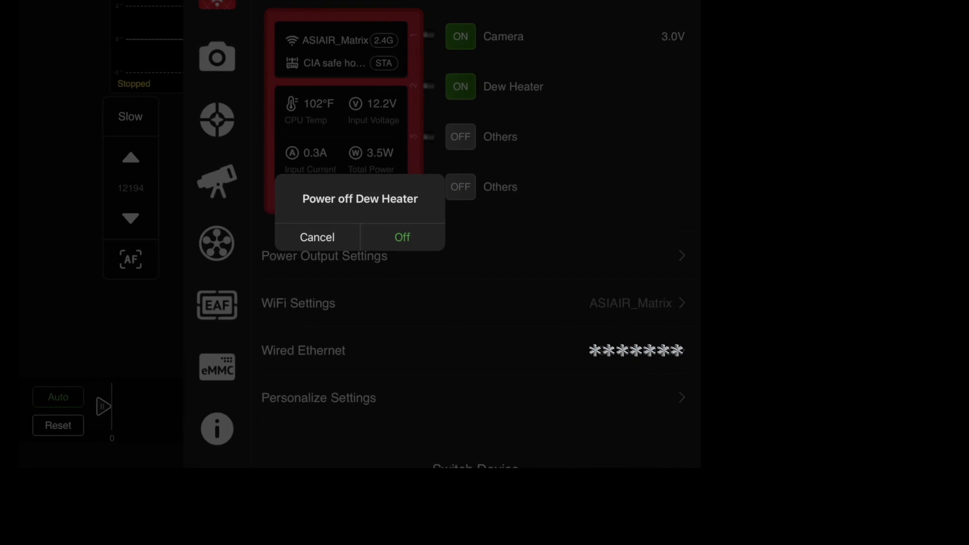
click(402, 237)
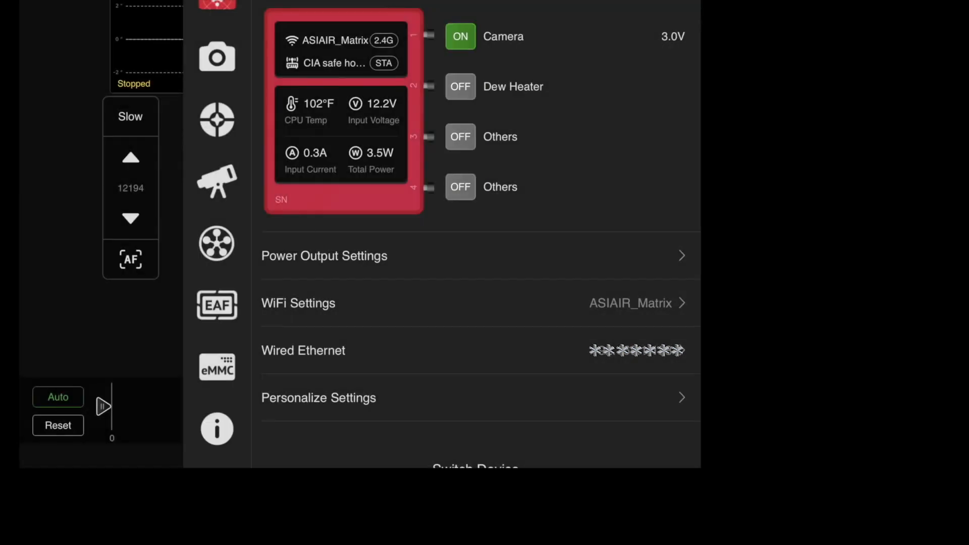